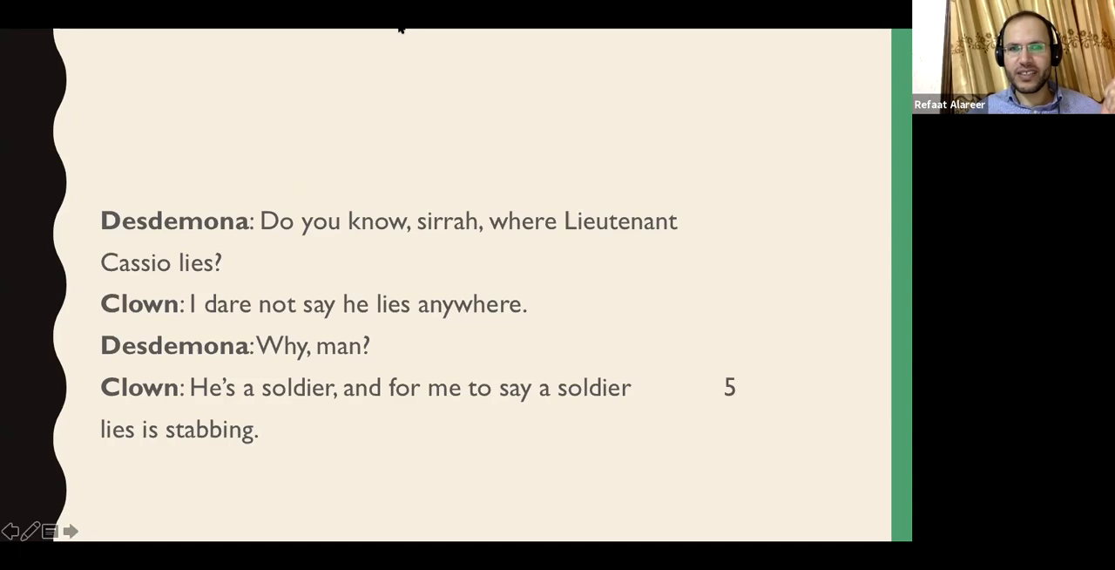
pyautogui.moveTo(368, 82)
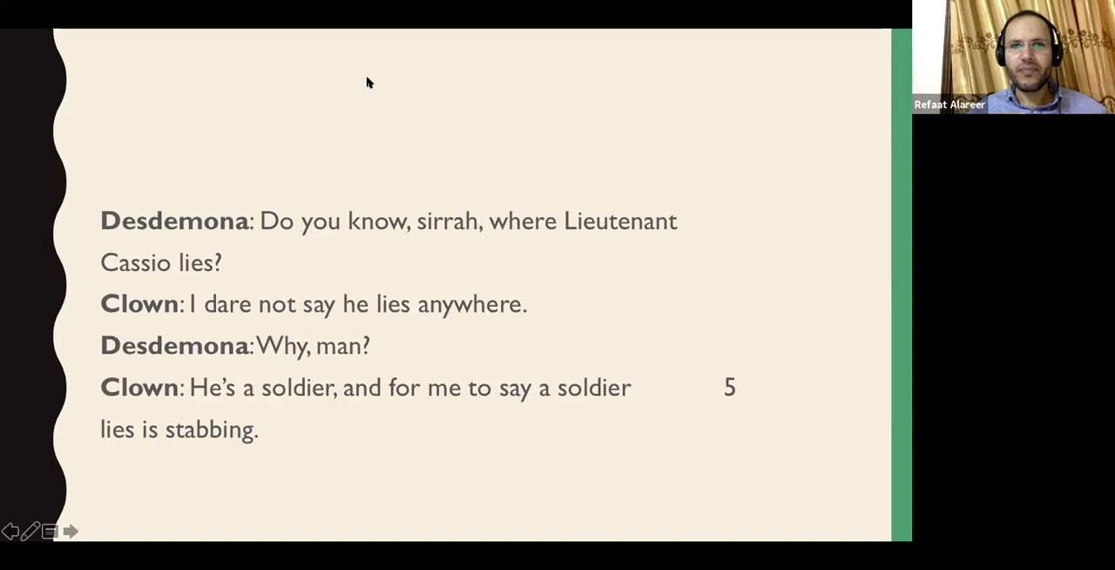
pyautogui.moveTo(496, 62)
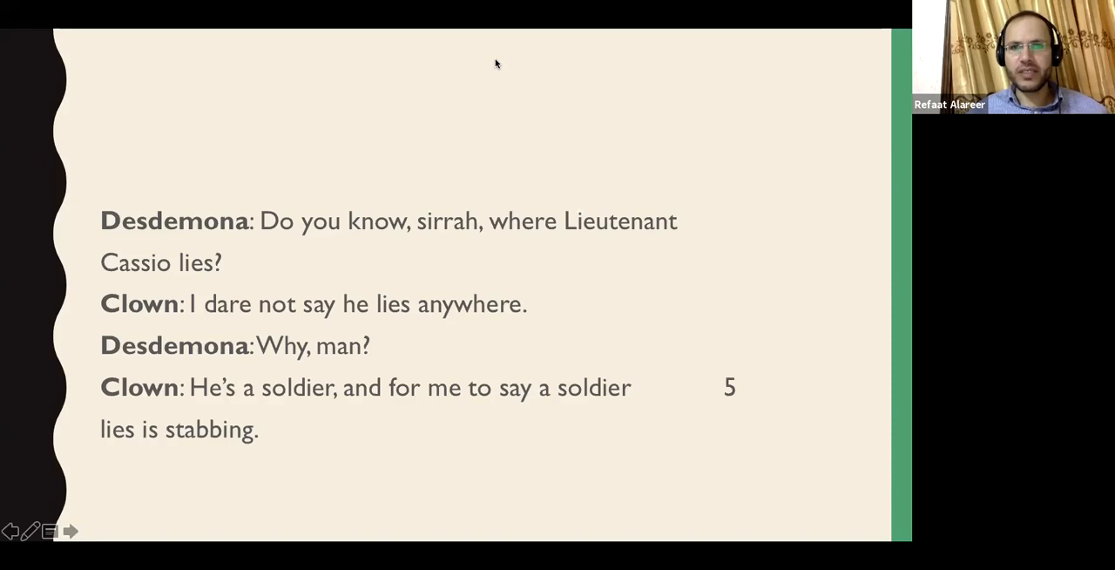
pyautogui.moveTo(485, 88)
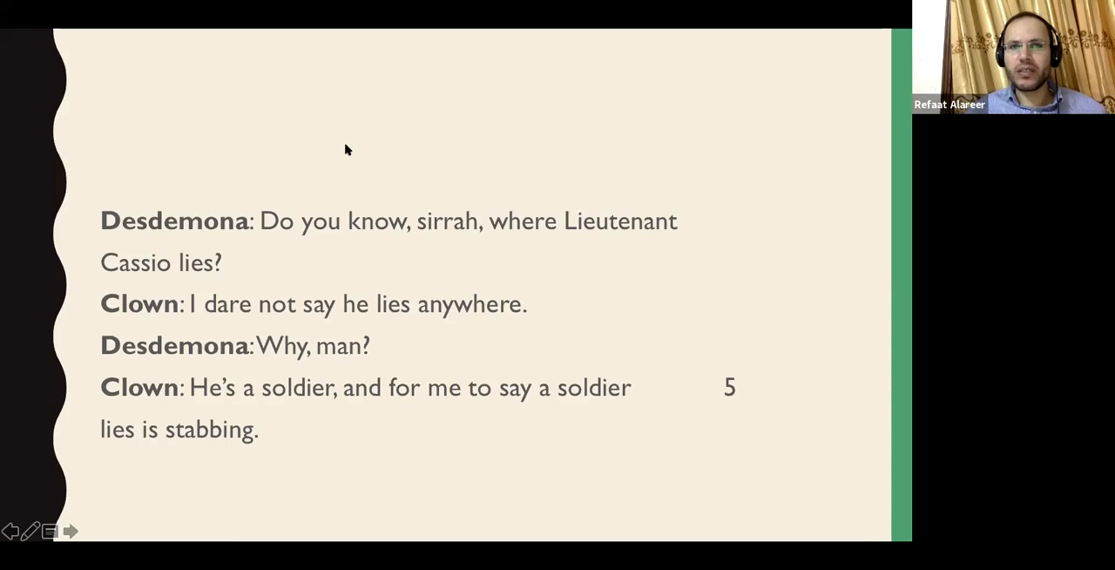
pyautogui.moveTo(284, 59)
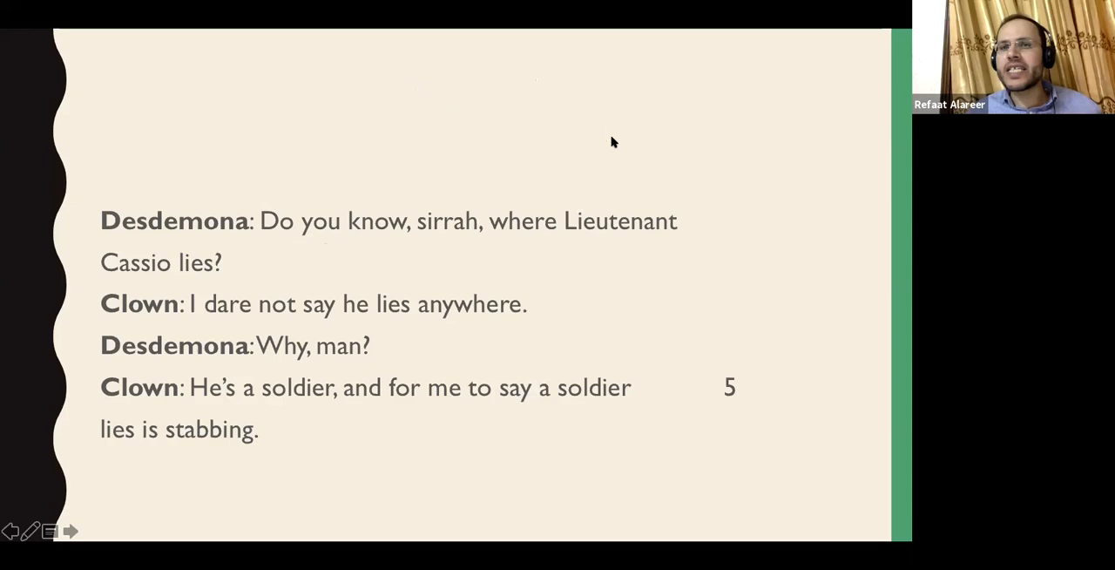
pyautogui.moveTo(555, 417)
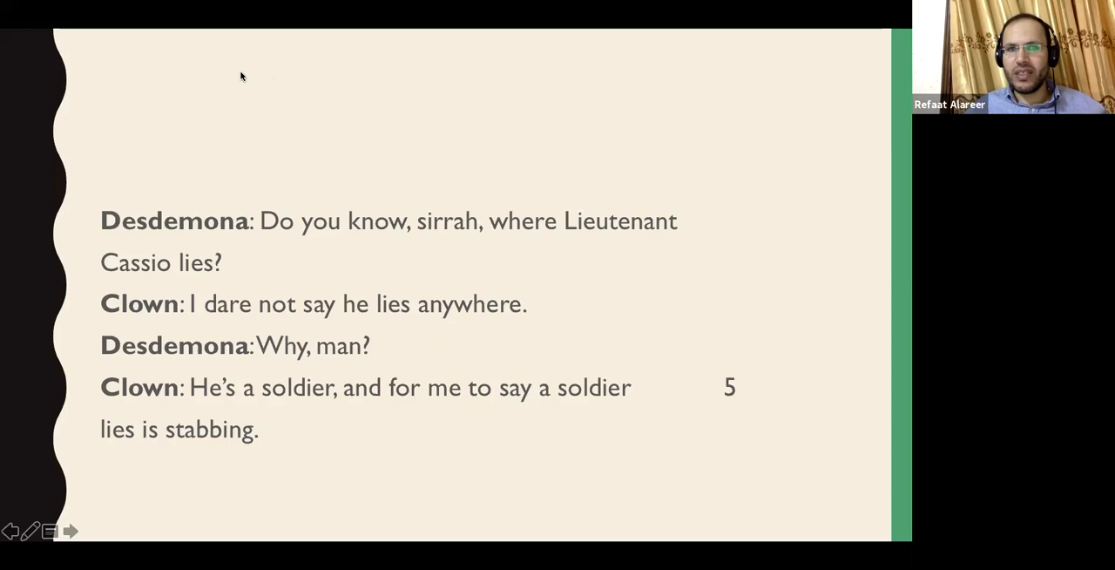
pyautogui.moveTo(619, 364)
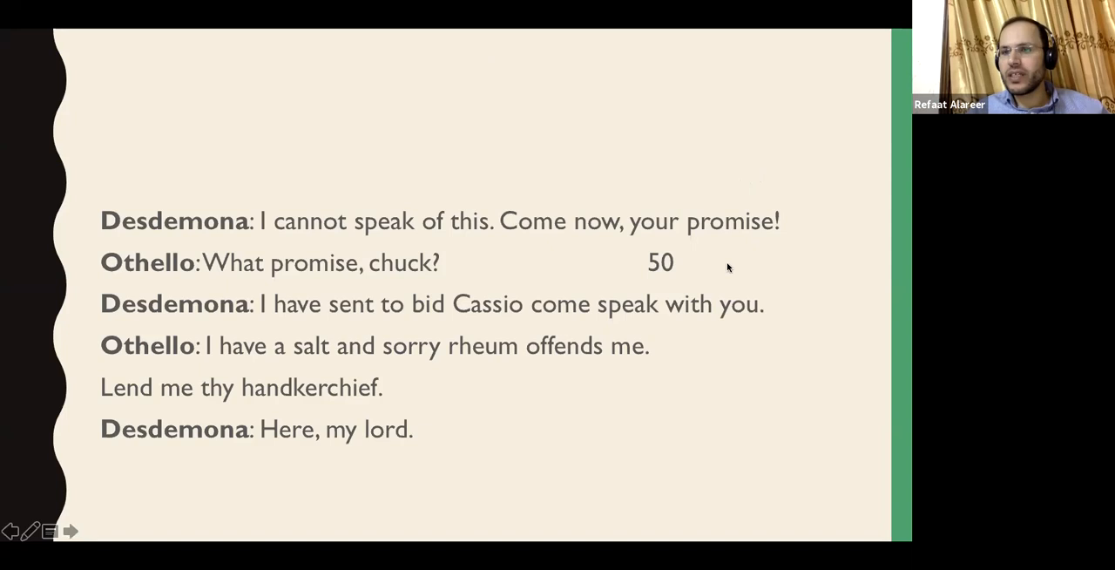
pyautogui.moveTo(722, 361)
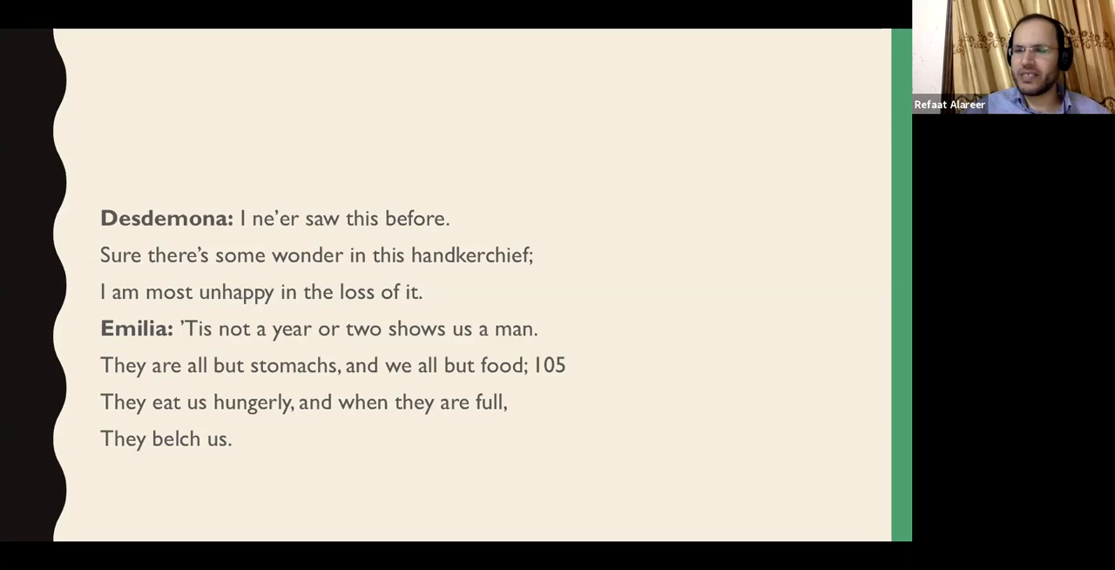
pyautogui.moveTo(479, 503)
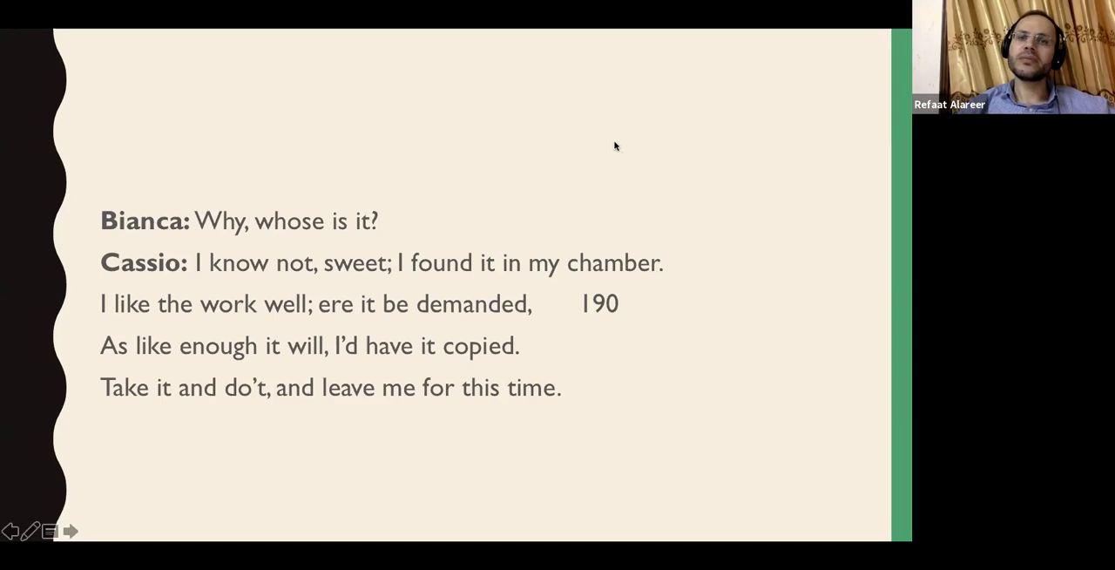
pyautogui.moveTo(737, 167)
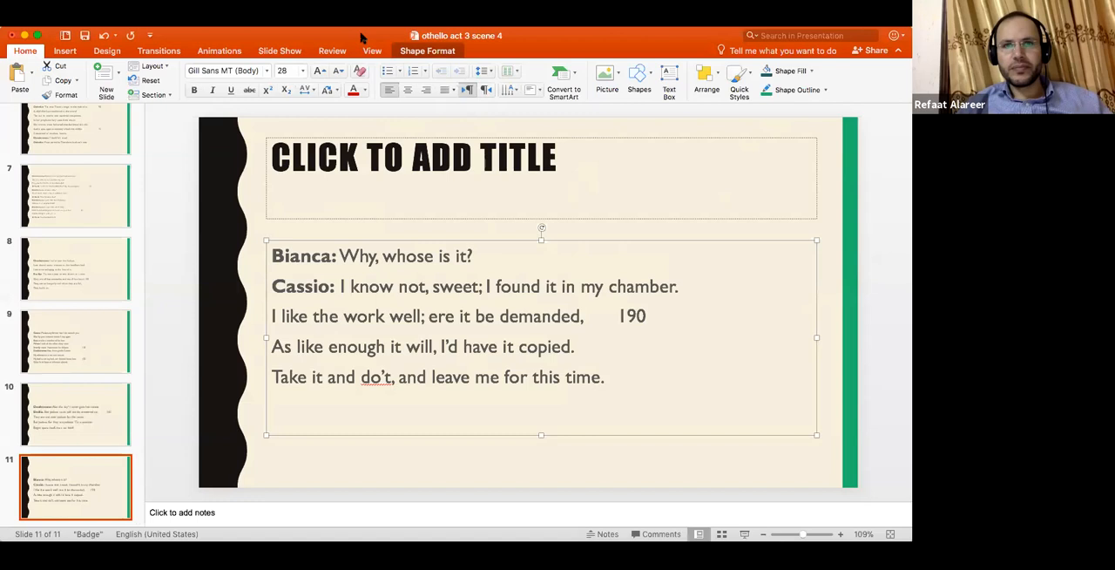
pyautogui.moveTo(794, 328)
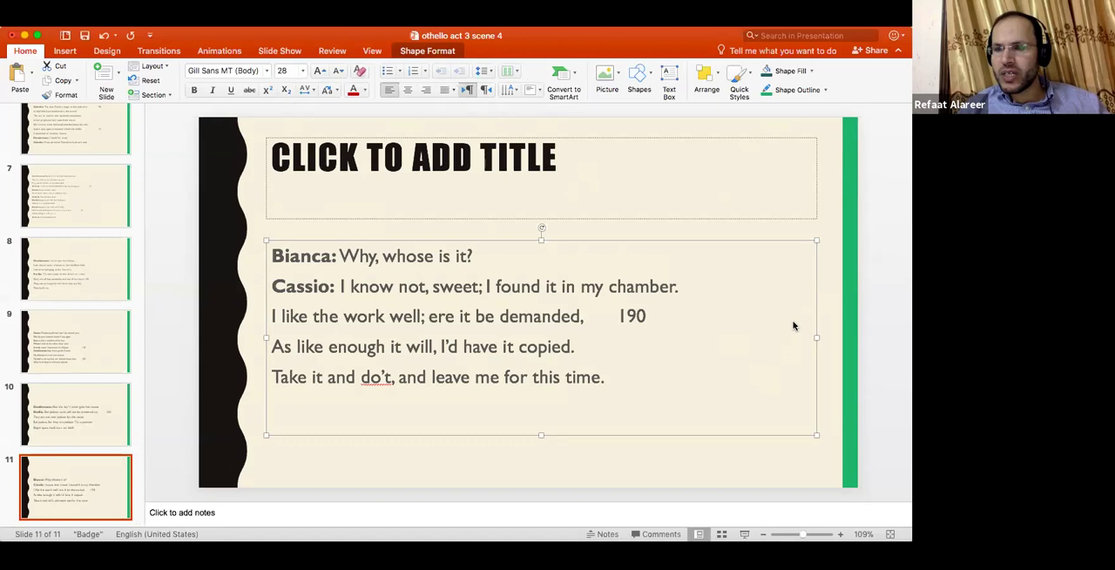
# - Select slide 8, the line-105 Desdemona and Emilia handkerchief dialogue, in the editor
pyautogui.click(76, 267)
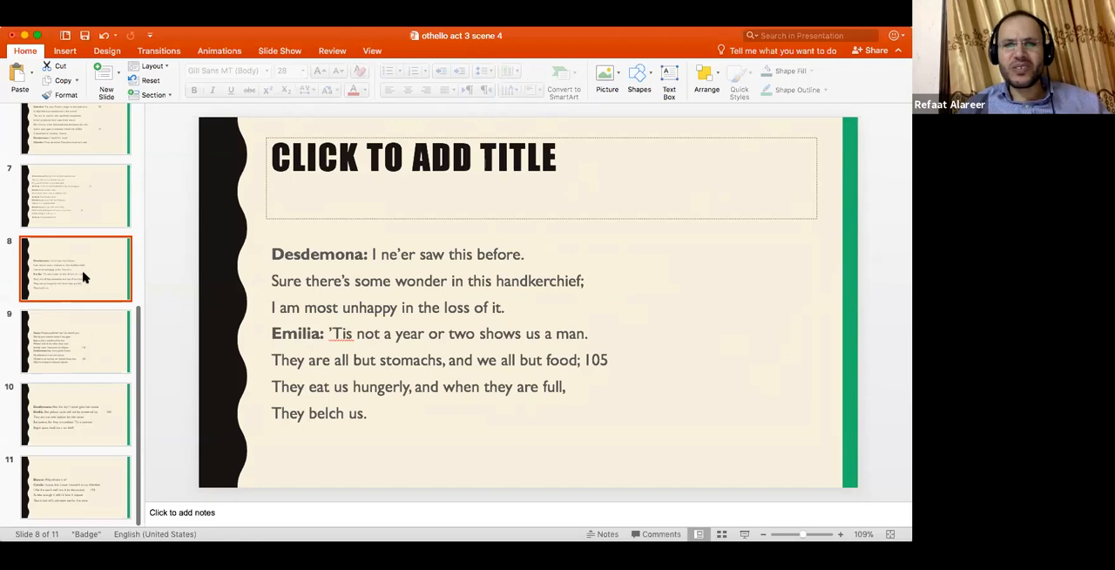
pyautogui.click(76, 381)
pyautogui.write('moor')
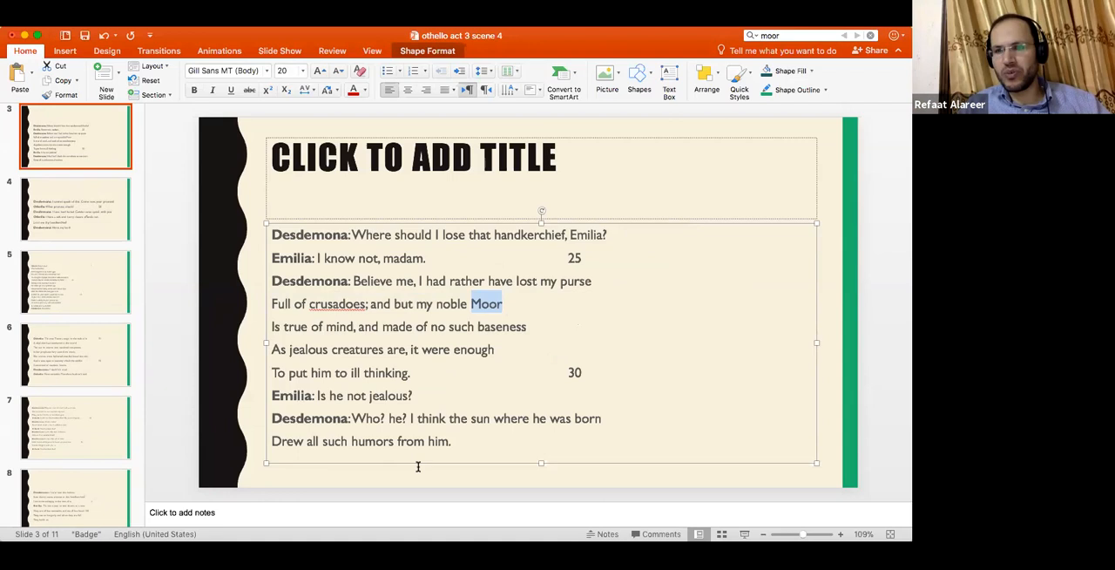
pyautogui.moveTo(810, 291)
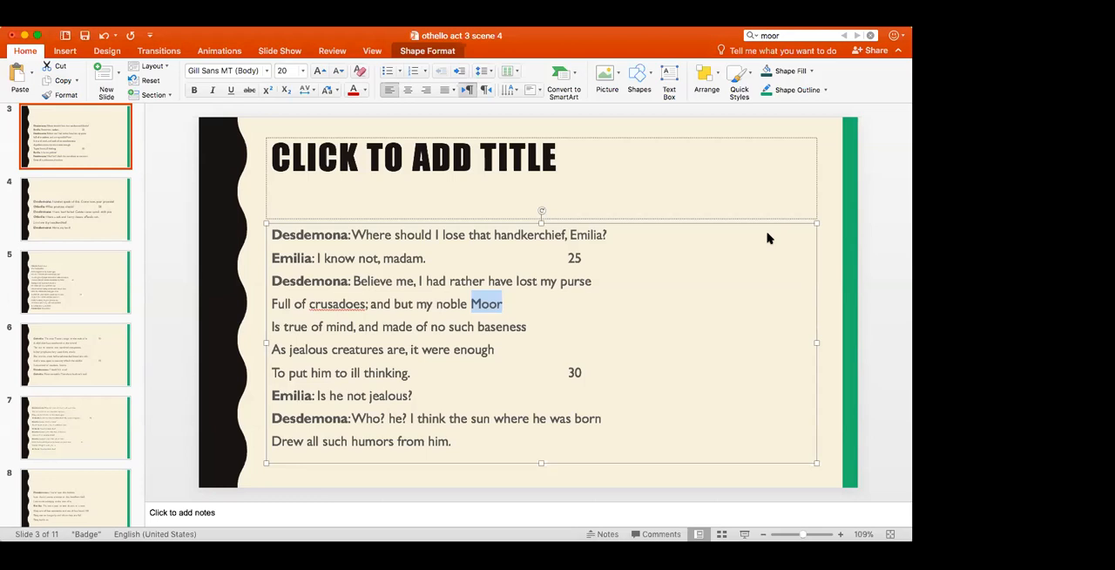
pyautogui.moveTo(756, 248)
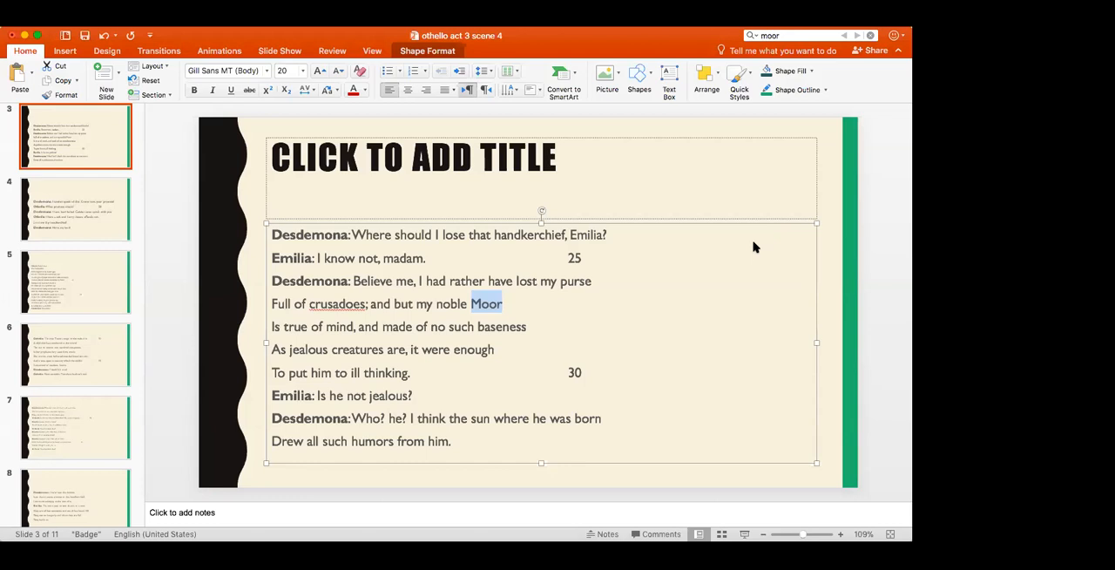
pyautogui.moveTo(747, 242)
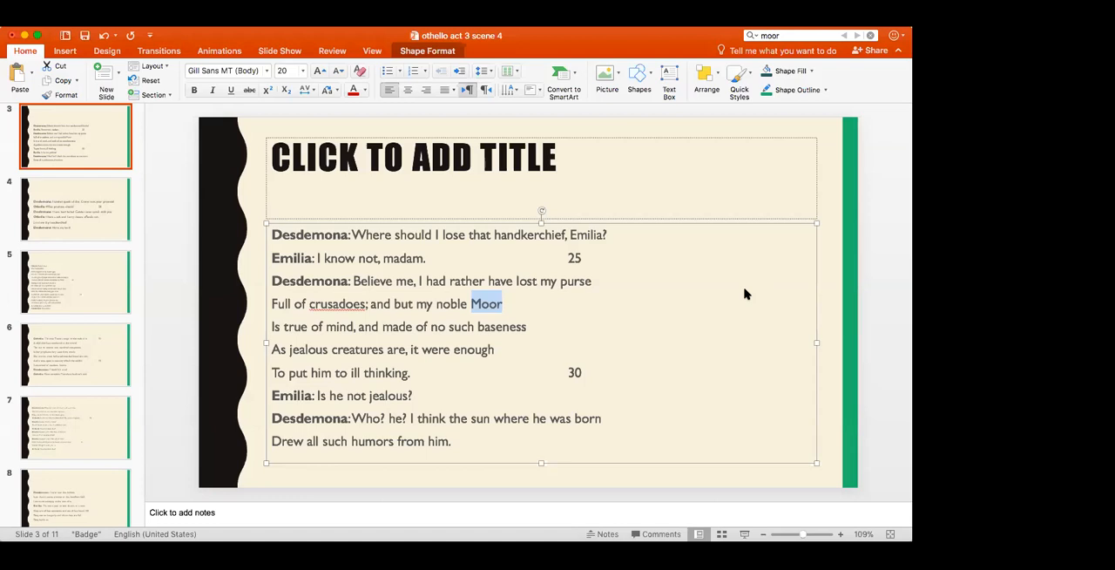
pyautogui.moveTo(783, 304)
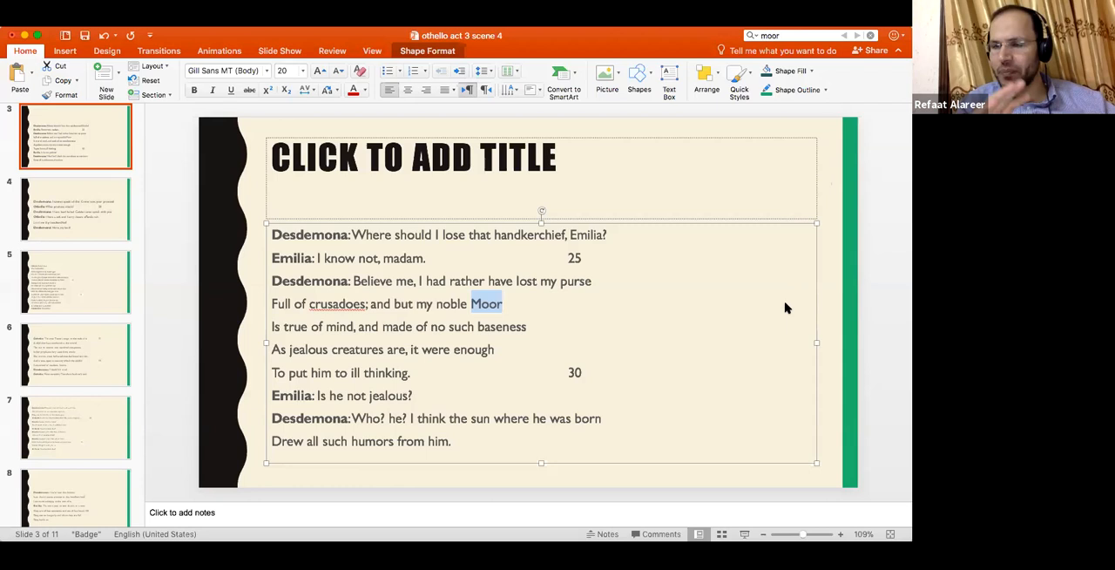
pyautogui.moveTo(806, 321)
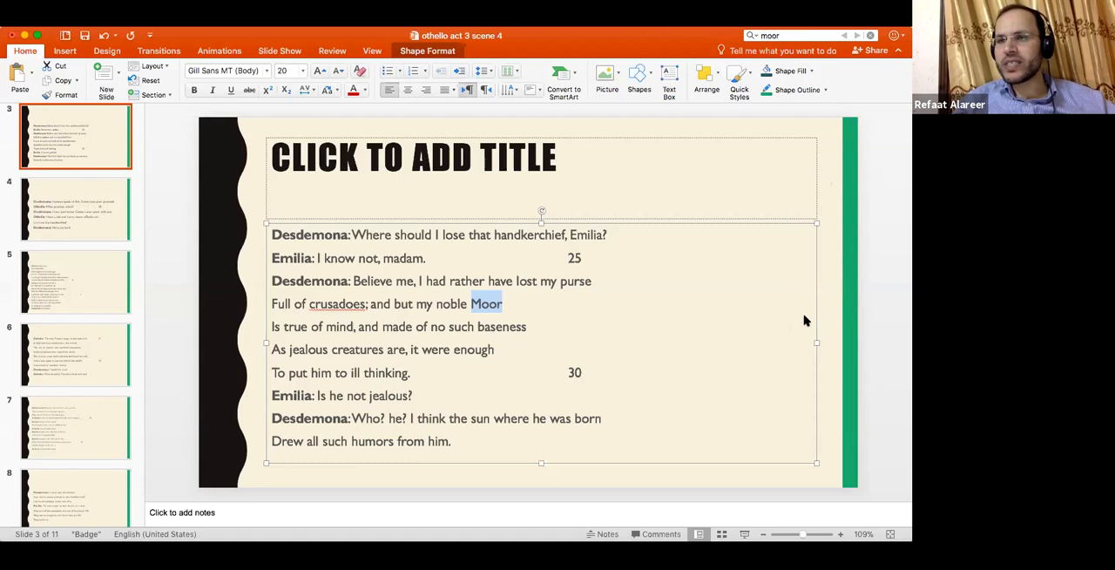
pyautogui.moveTo(715, 293)
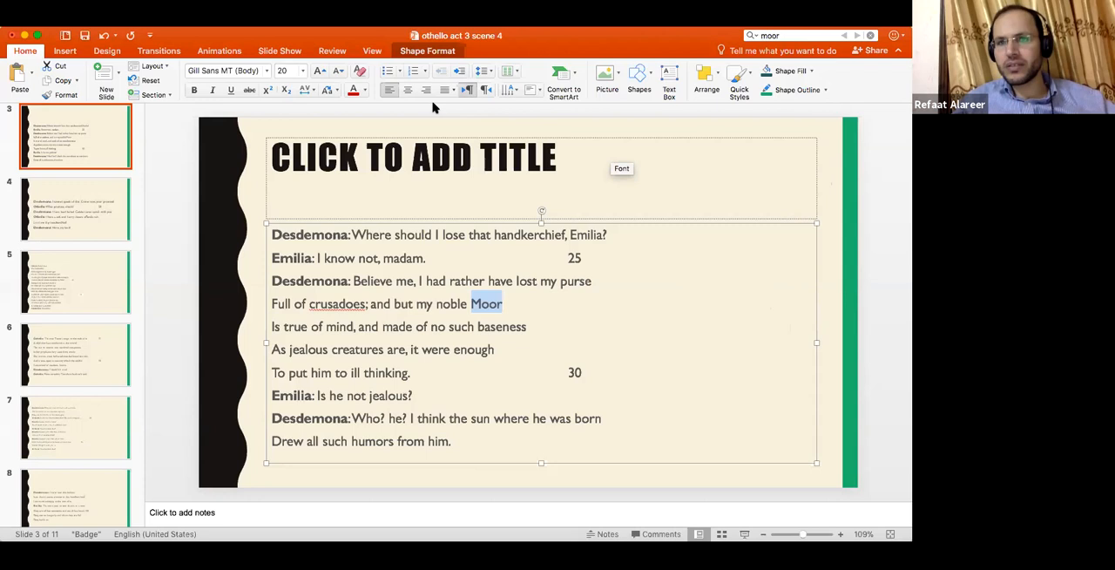
pyautogui.moveTo(819, 342)
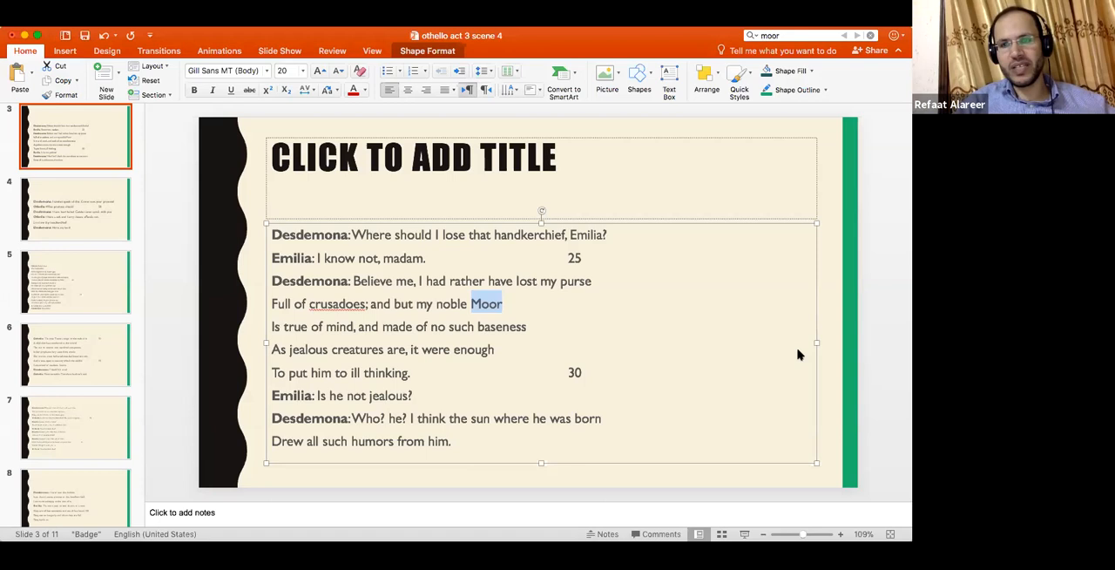
pyautogui.moveTo(781, 291)
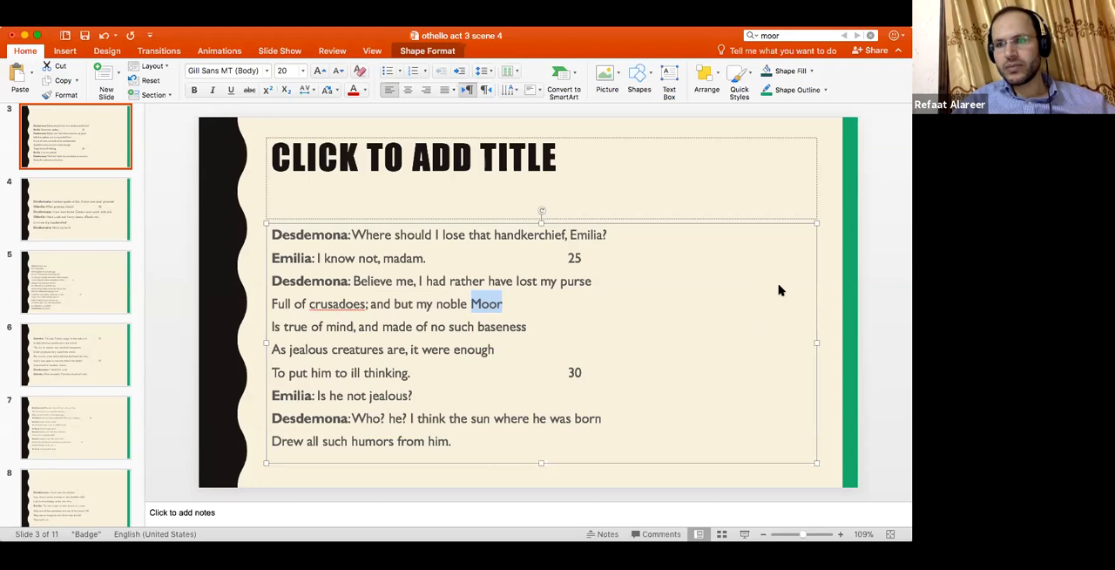
pyautogui.moveTo(739, 232)
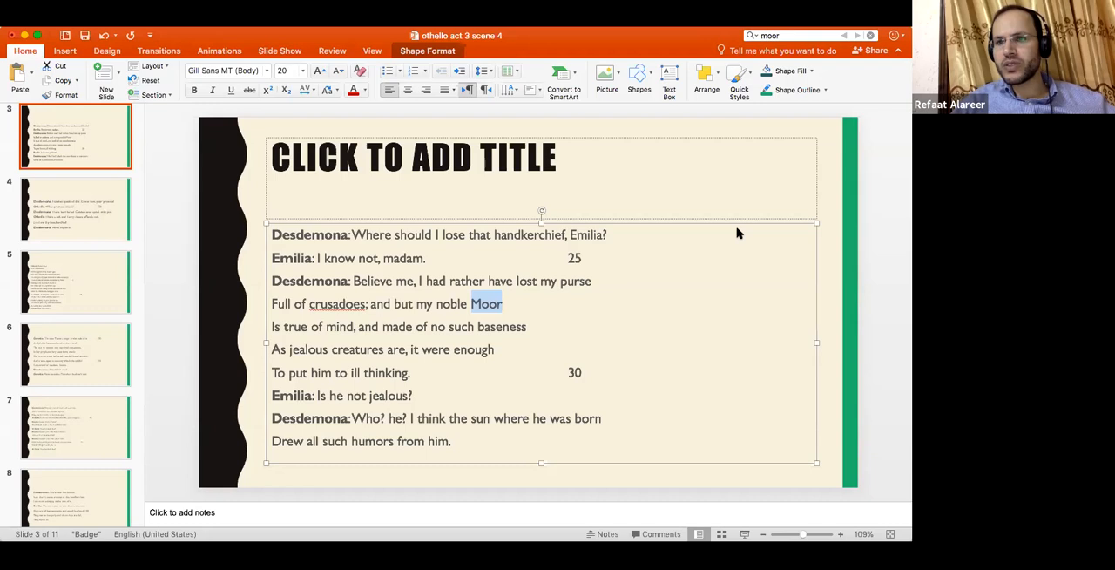
pyautogui.moveTo(805, 325)
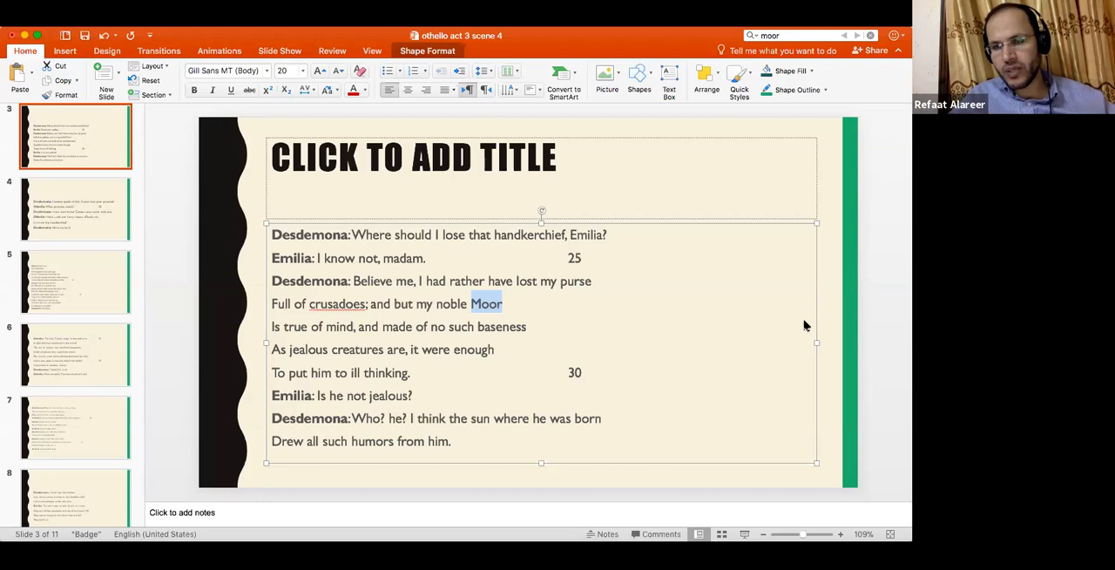
pyautogui.moveTo(824, 322)
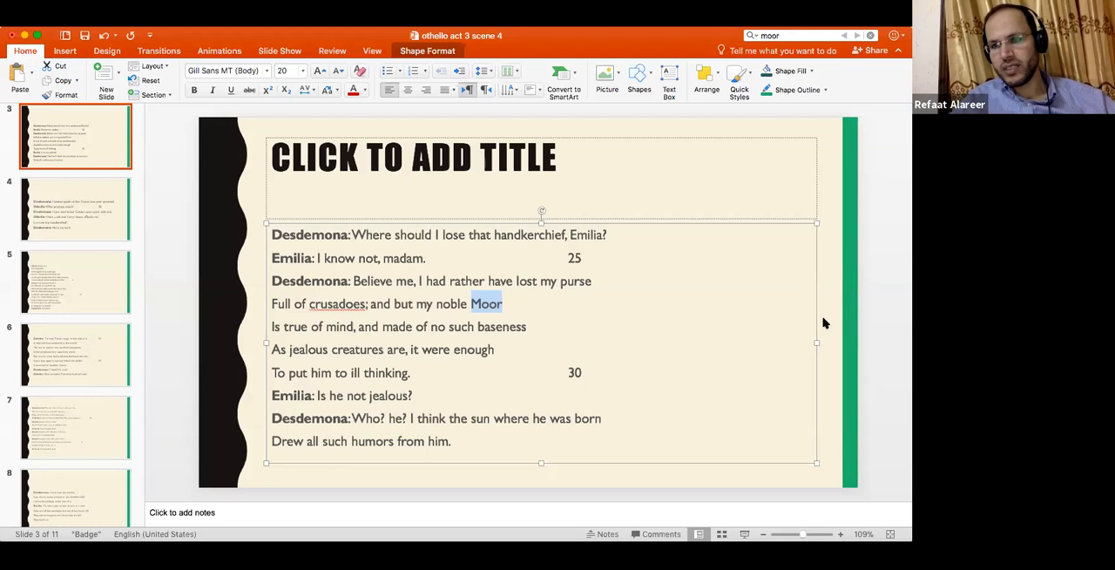
pyautogui.moveTo(829, 327)
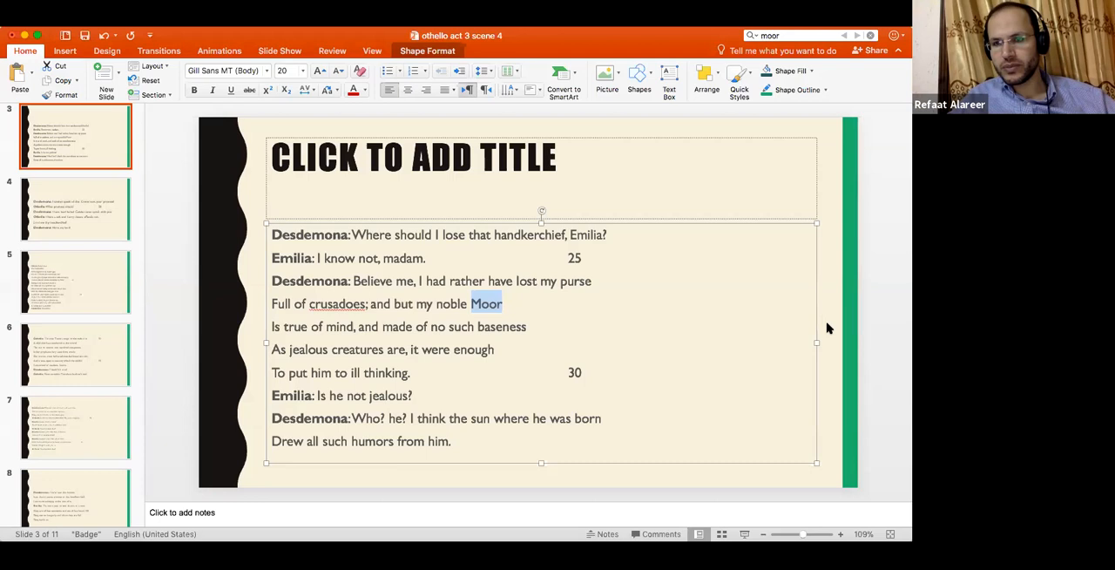
pyautogui.moveTo(827, 303)
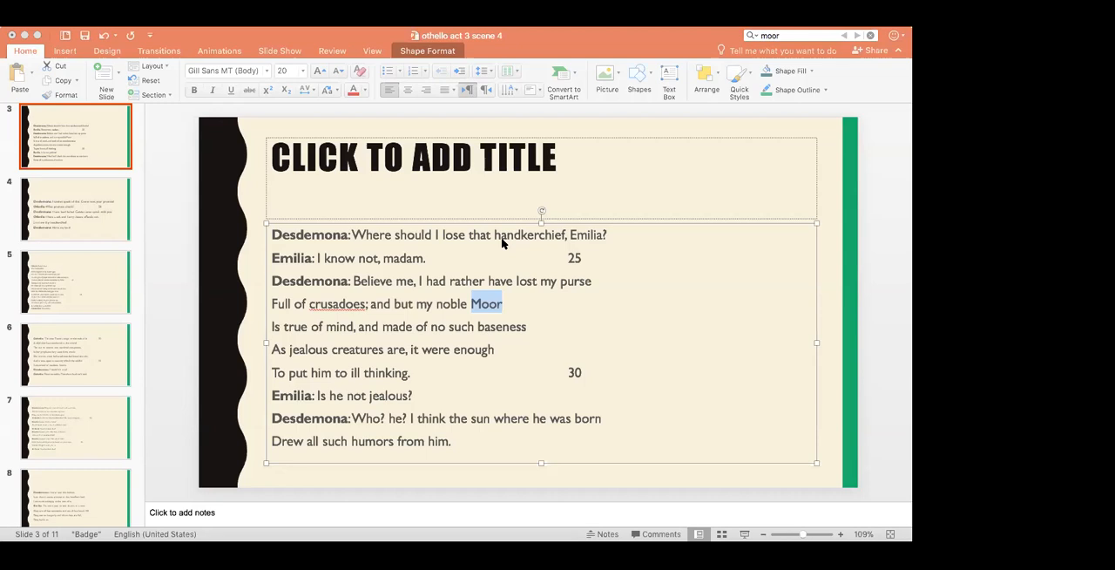
pyautogui.moveTo(818, 307)
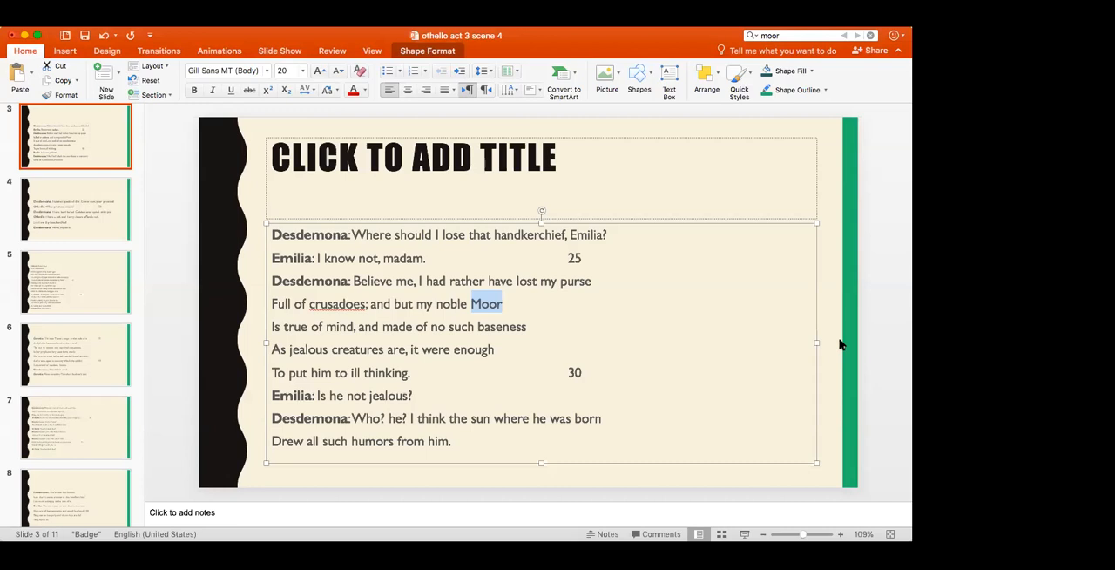
pyautogui.moveTo(825, 342)
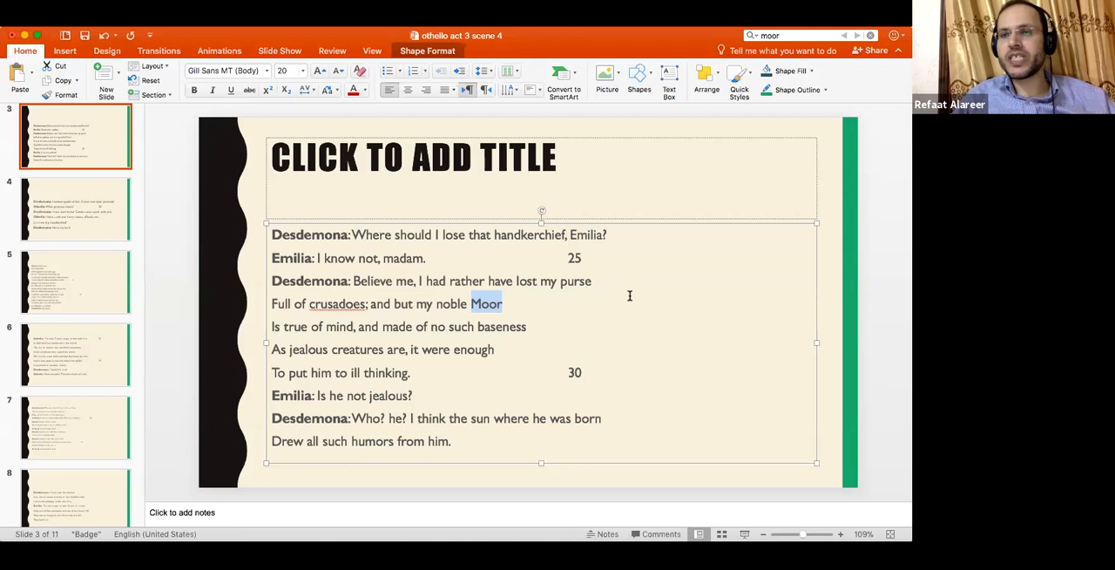
pyautogui.click(74, 142)
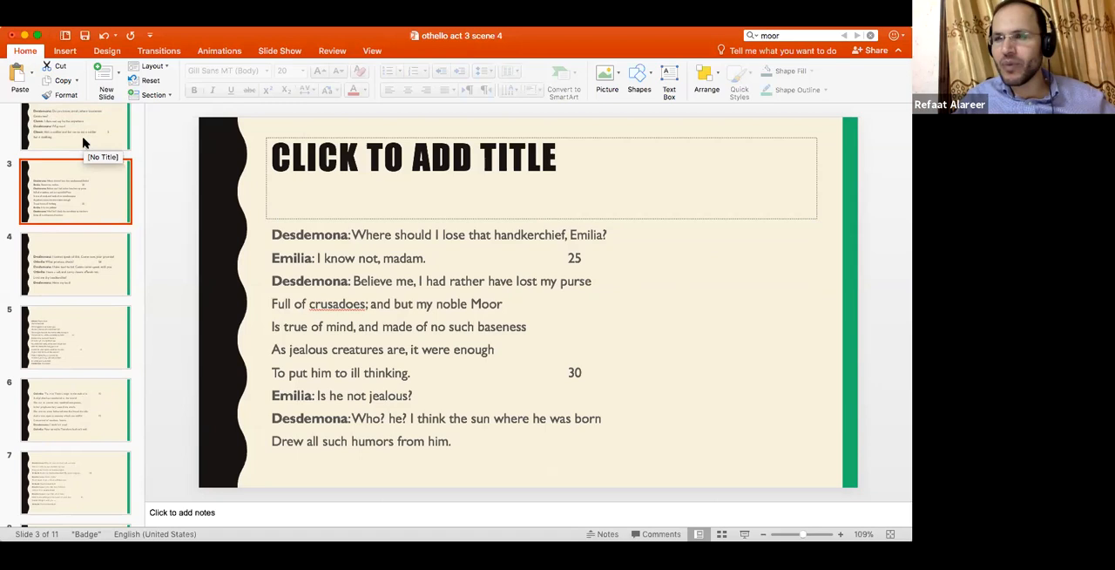
pyautogui.moveTo(753, 296)
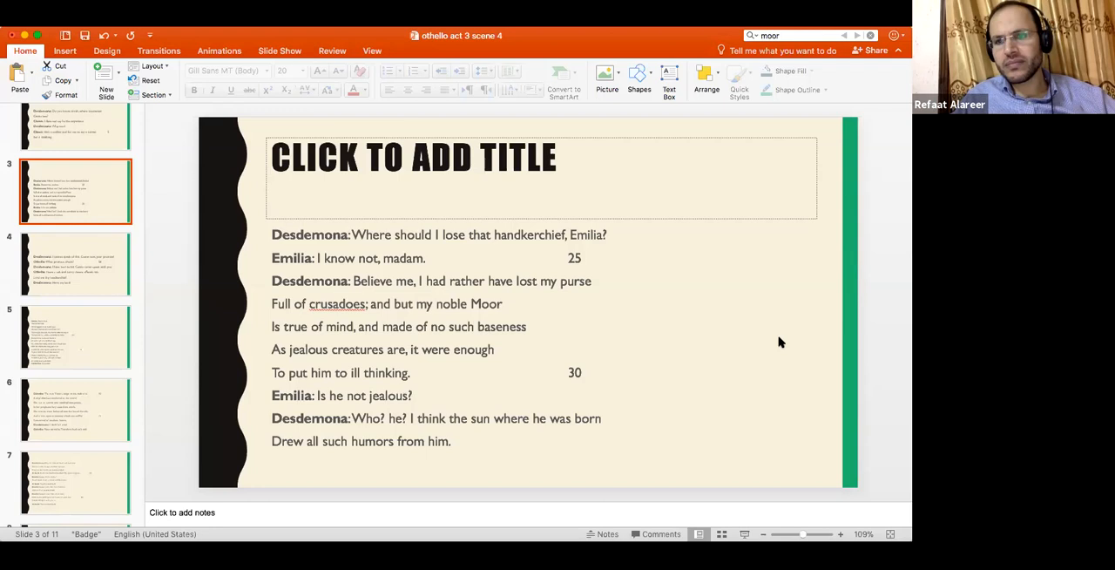
pyautogui.moveTo(862, 191)
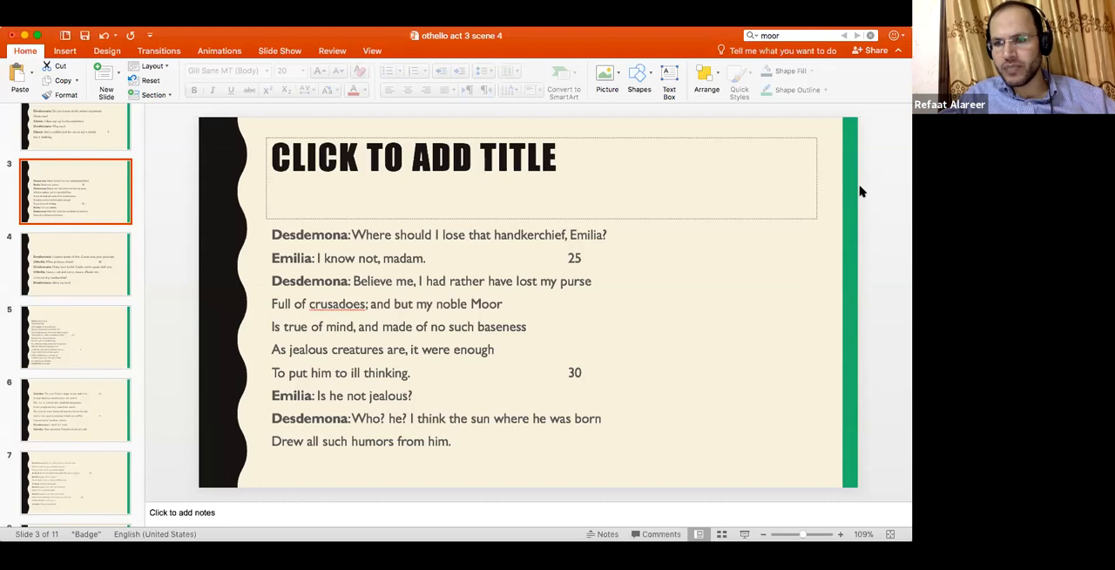
pyautogui.moveTo(579, 370)
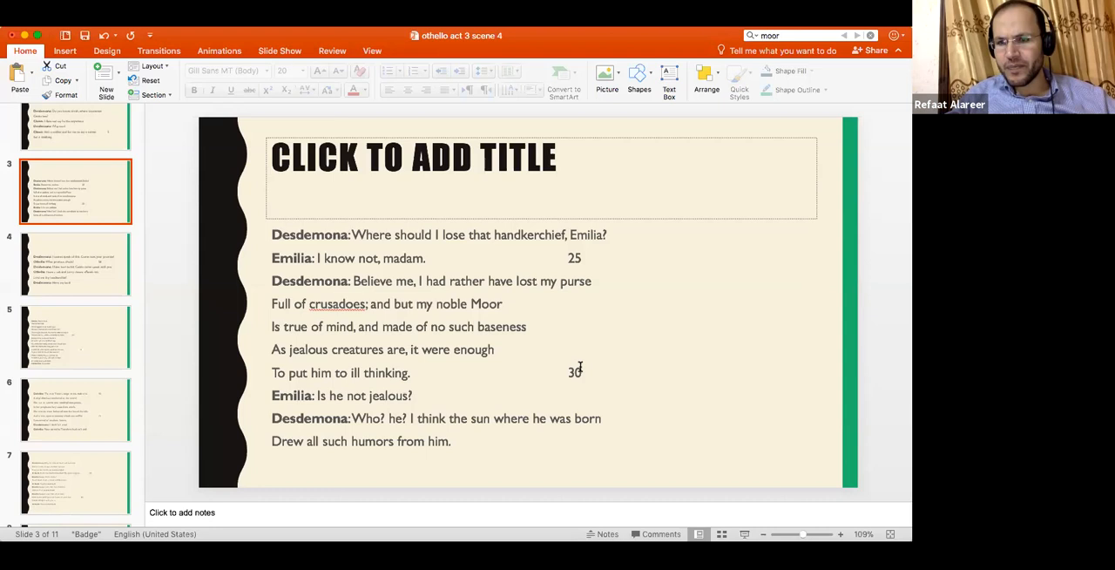
pyautogui.moveTo(873, 329)
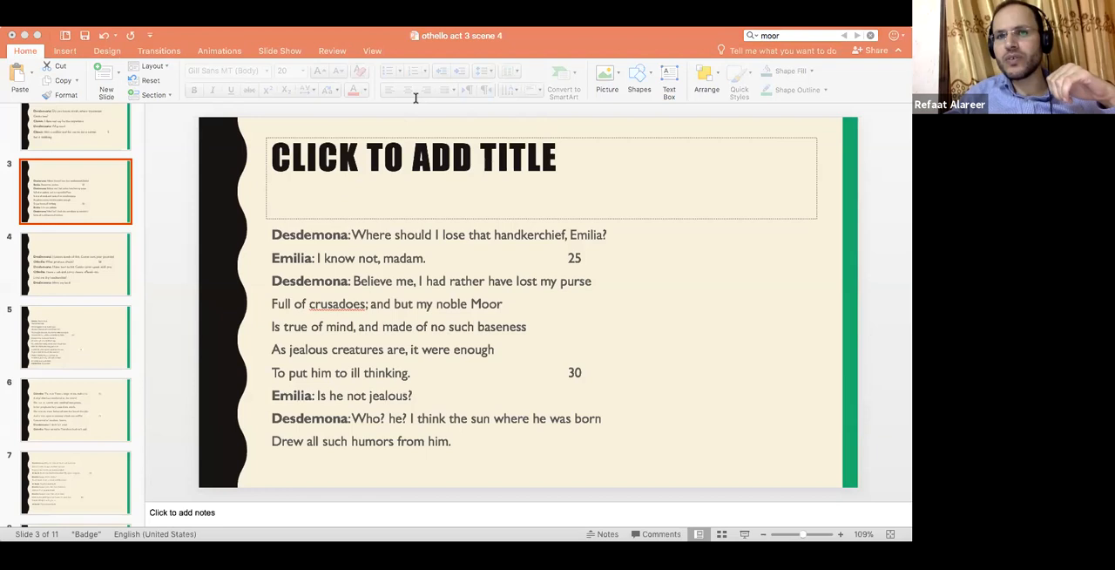
pyautogui.moveTo(528, 454)
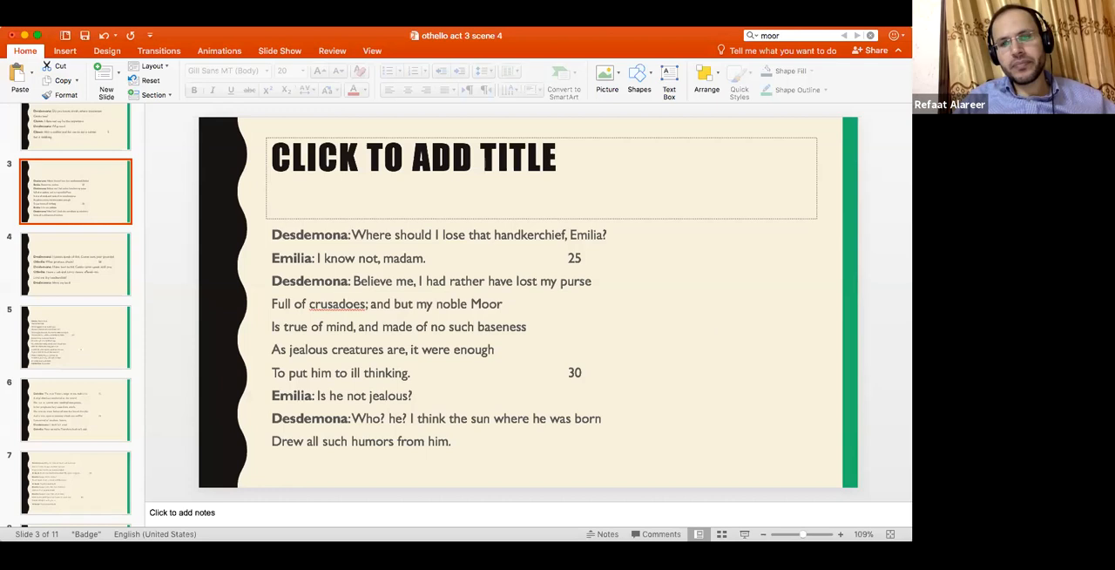
pyautogui.moveTo(690, 340)
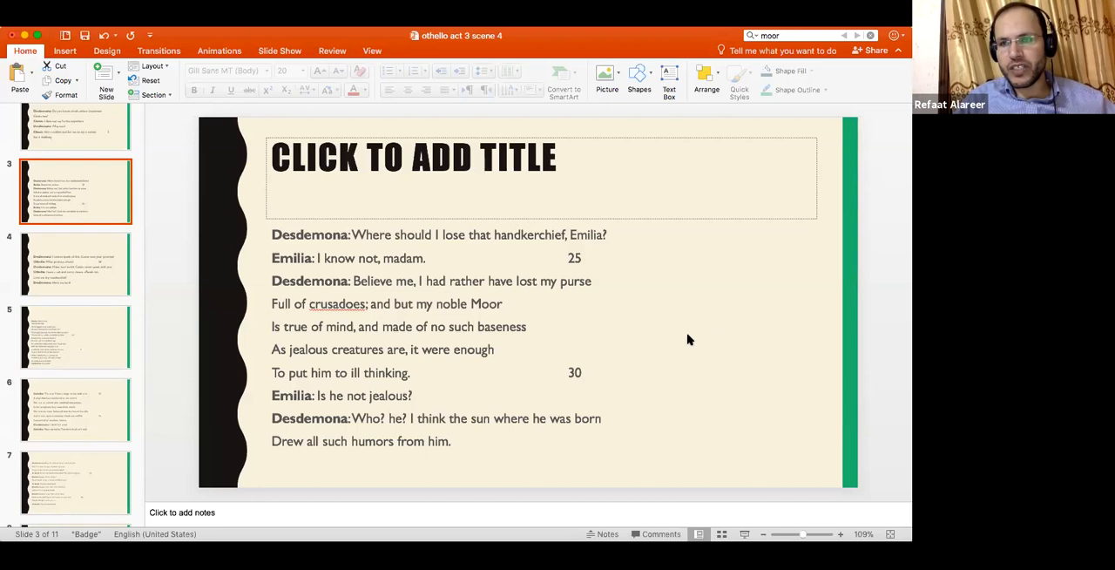
pyautogui.moveTo(715, 436)
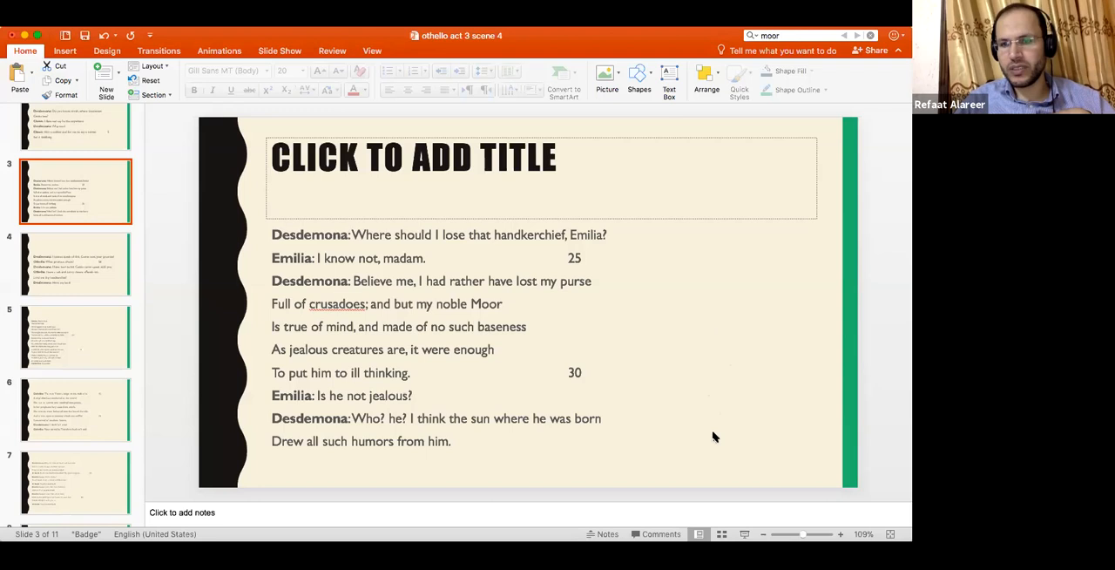